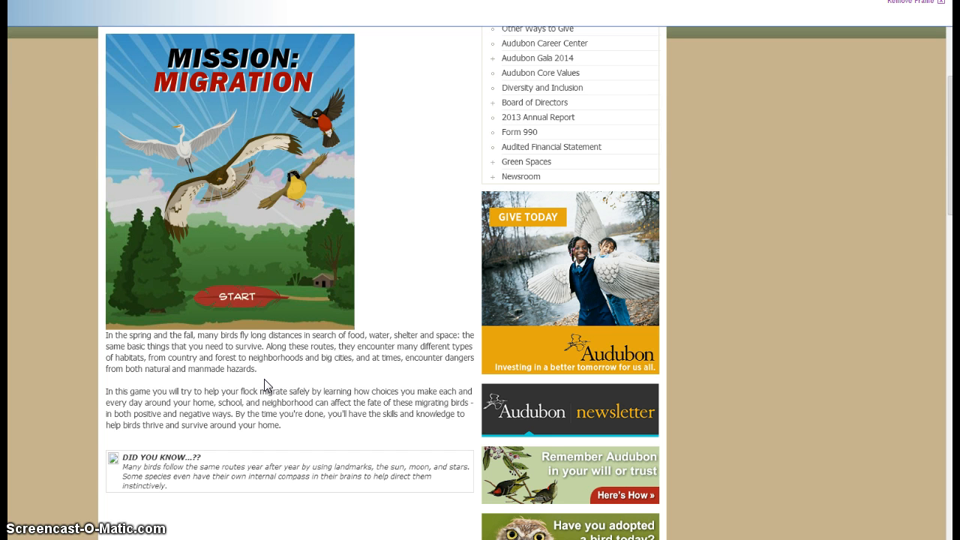
- Start Mission: Migration from the title screen to reach the guide's welcome message
click(237, 297)
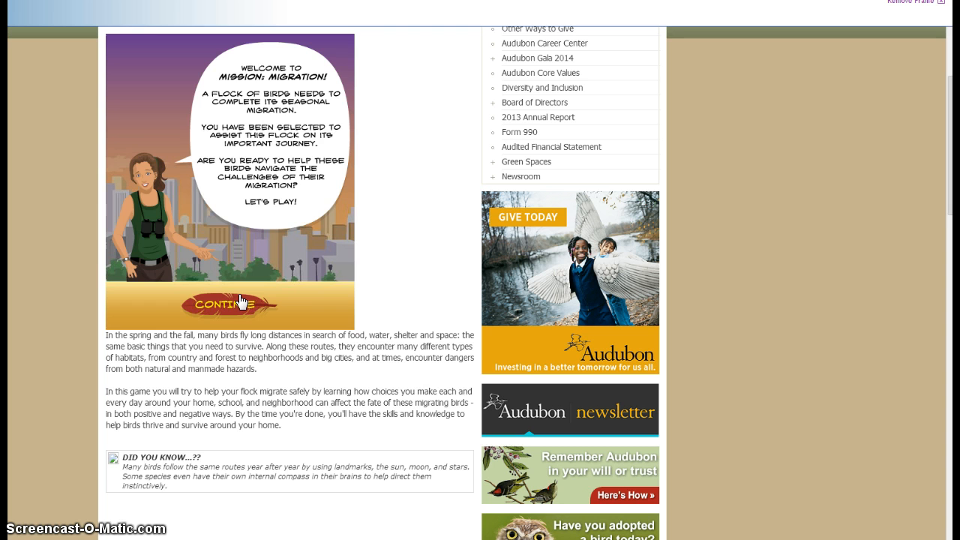
- Continue past the welcome message to the guide's flight-control instructions
click(229, 306)
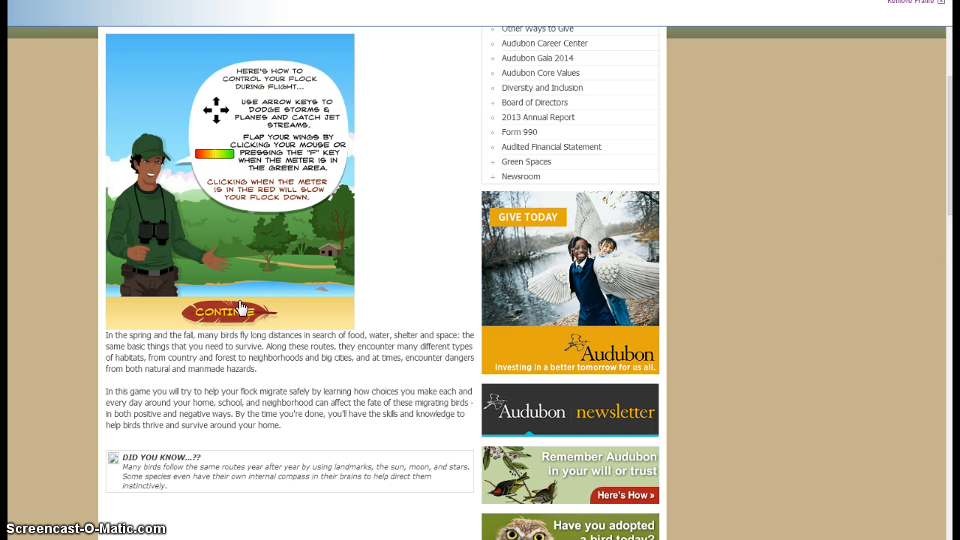
- Continue past the controls and start Level 1, Farmland Flyover, with the flock flying
click(230, 311)
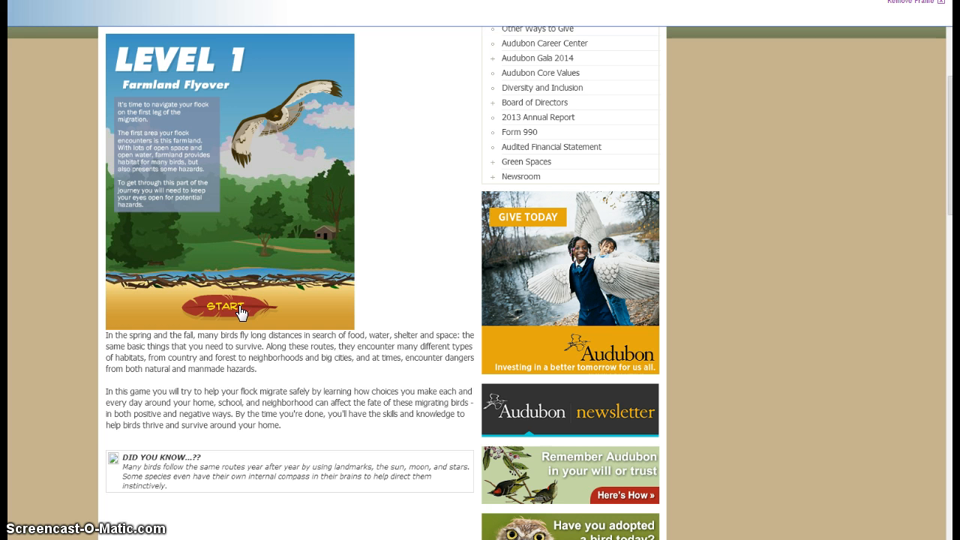
click(229, 309)
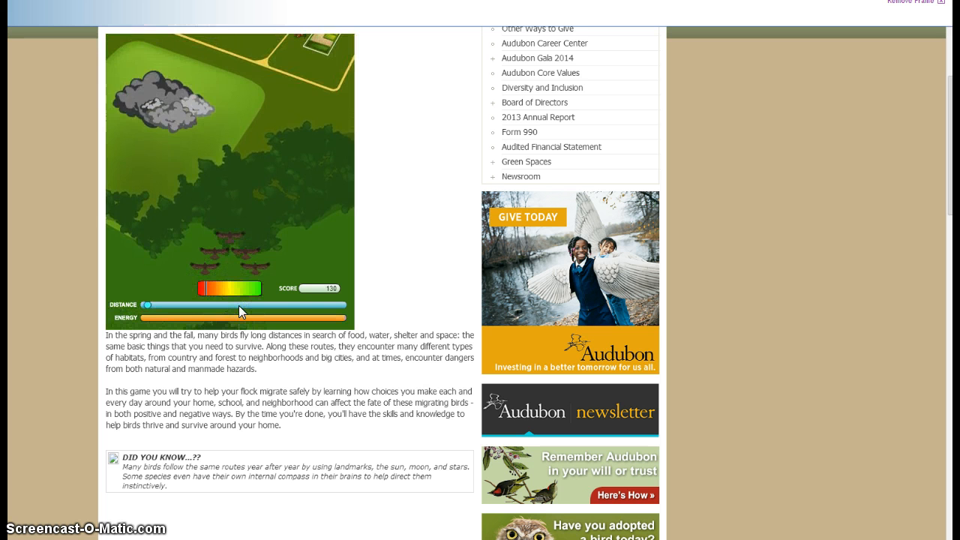